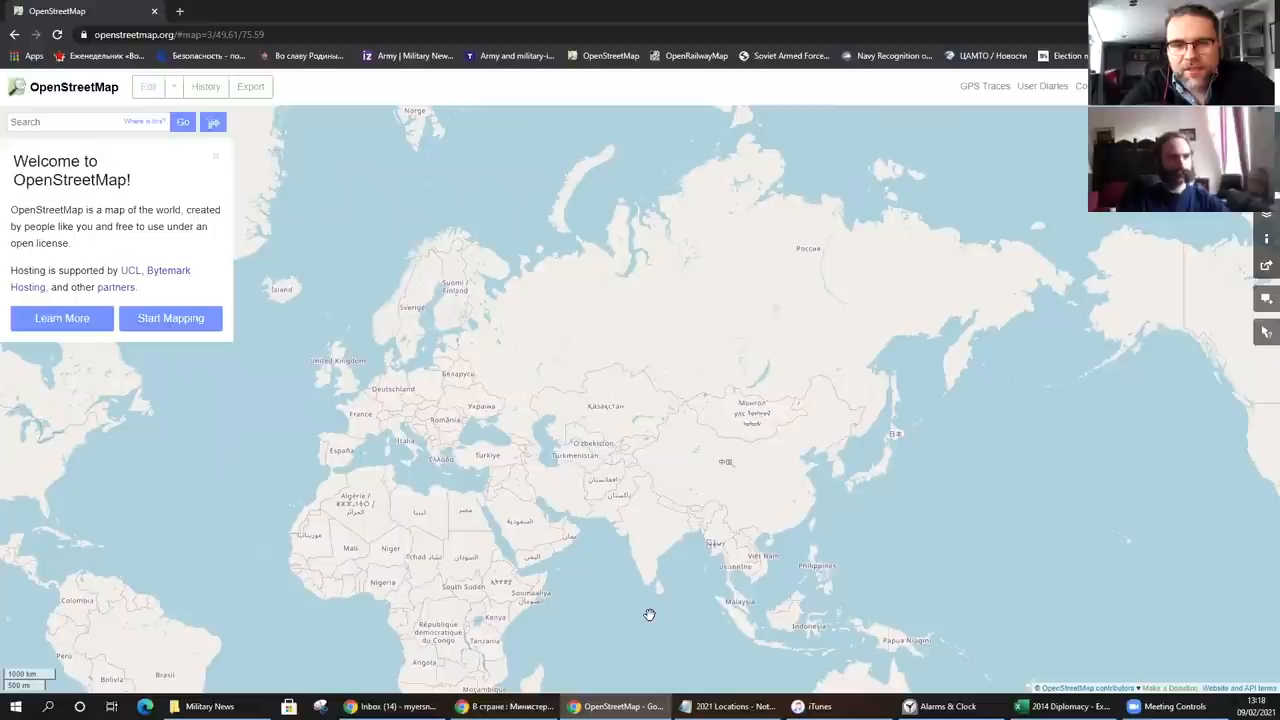
# Pan the map slightly south so southern Africa comes into view
pyautogui.moveTo(648, 614); pyautogui.dragTo(644, 584)
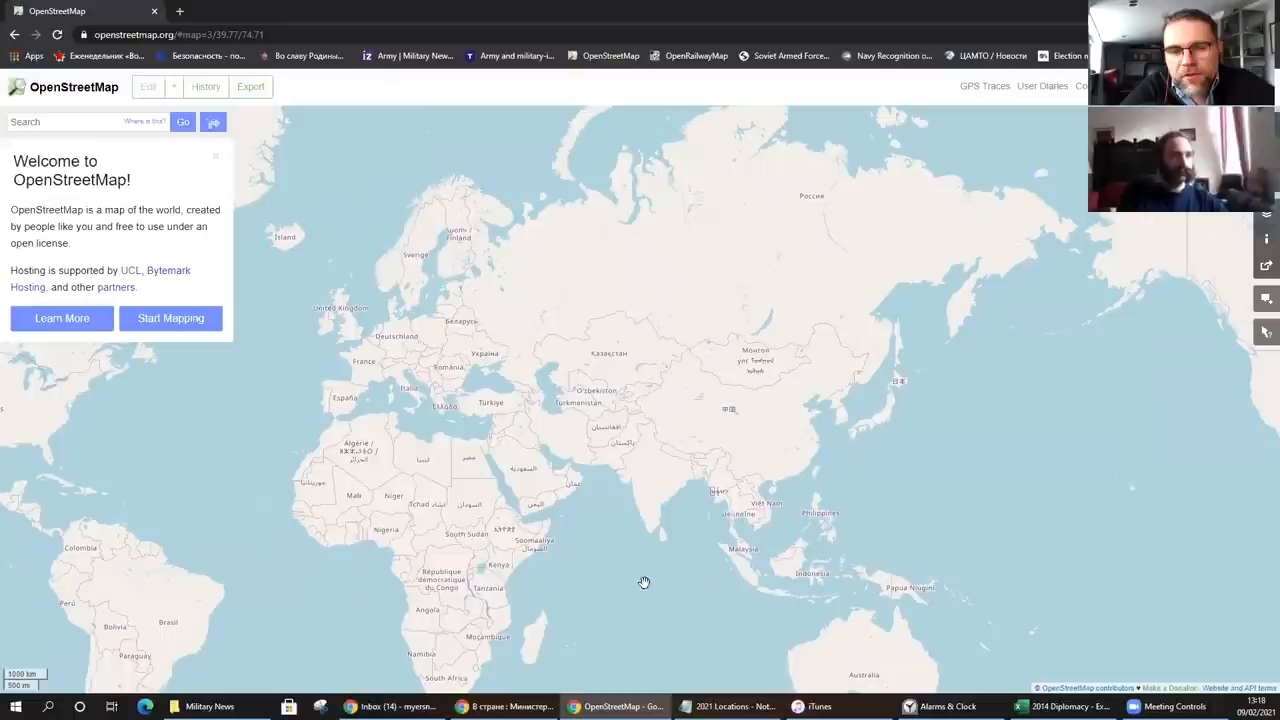
pyautogui.moveTo(580, 576)
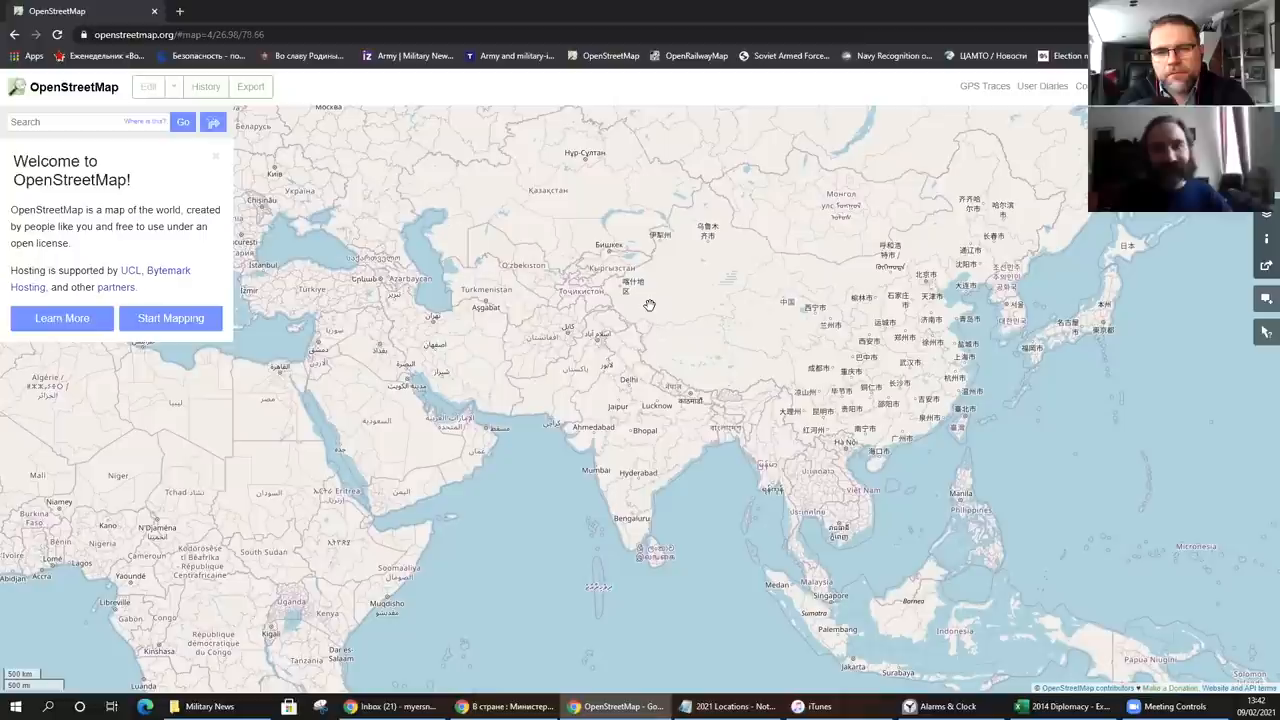
pyautogui.moveTo(832, 618)
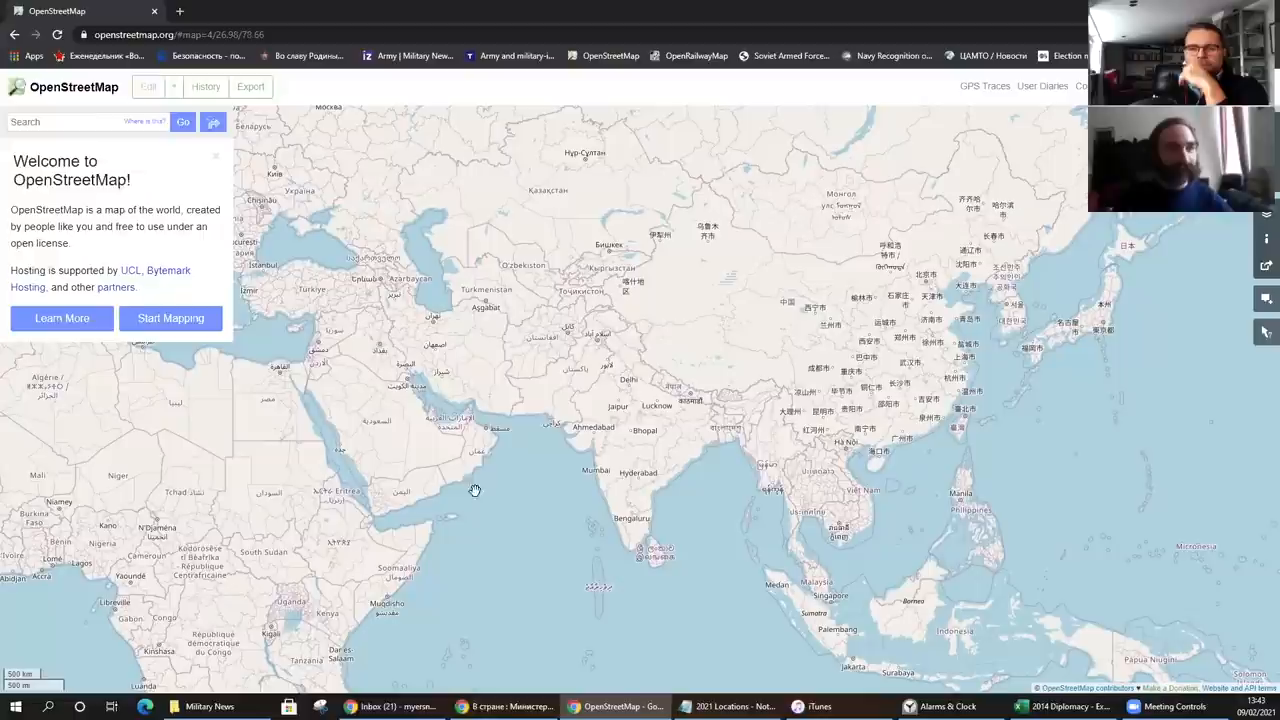
pyautogui.moveTo(824, 612)
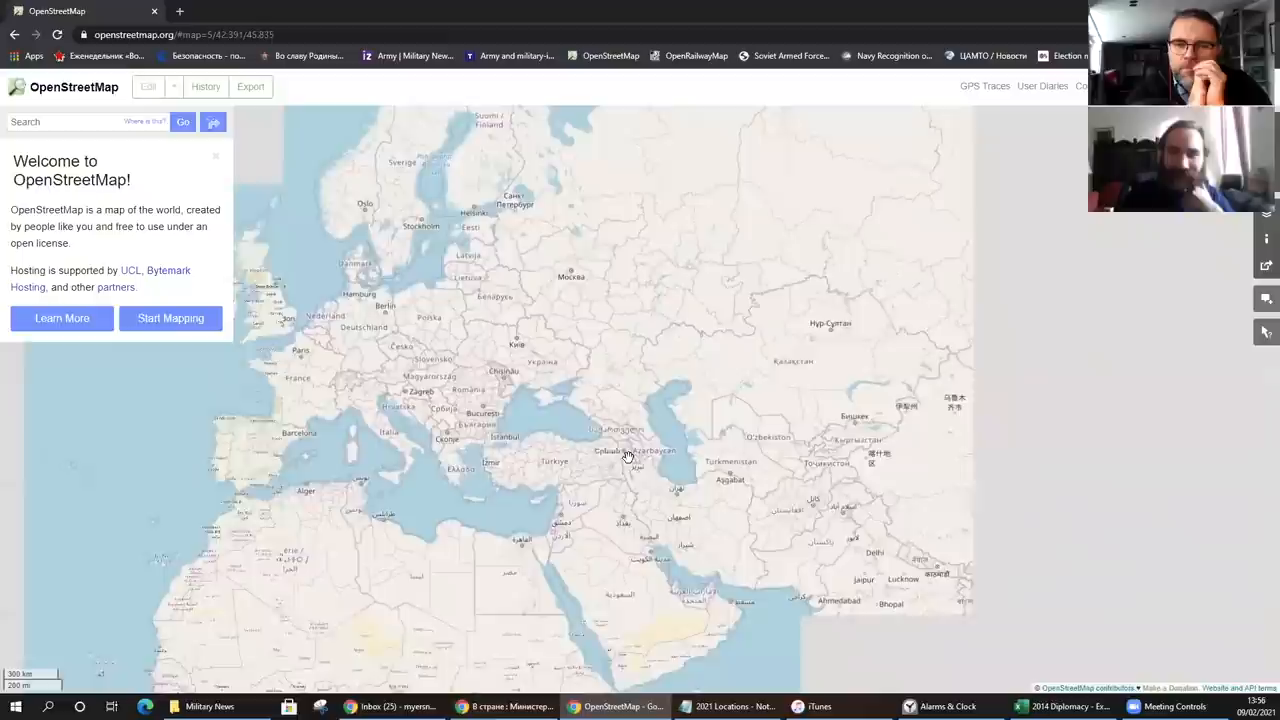
pyautogui.scroll(-3)
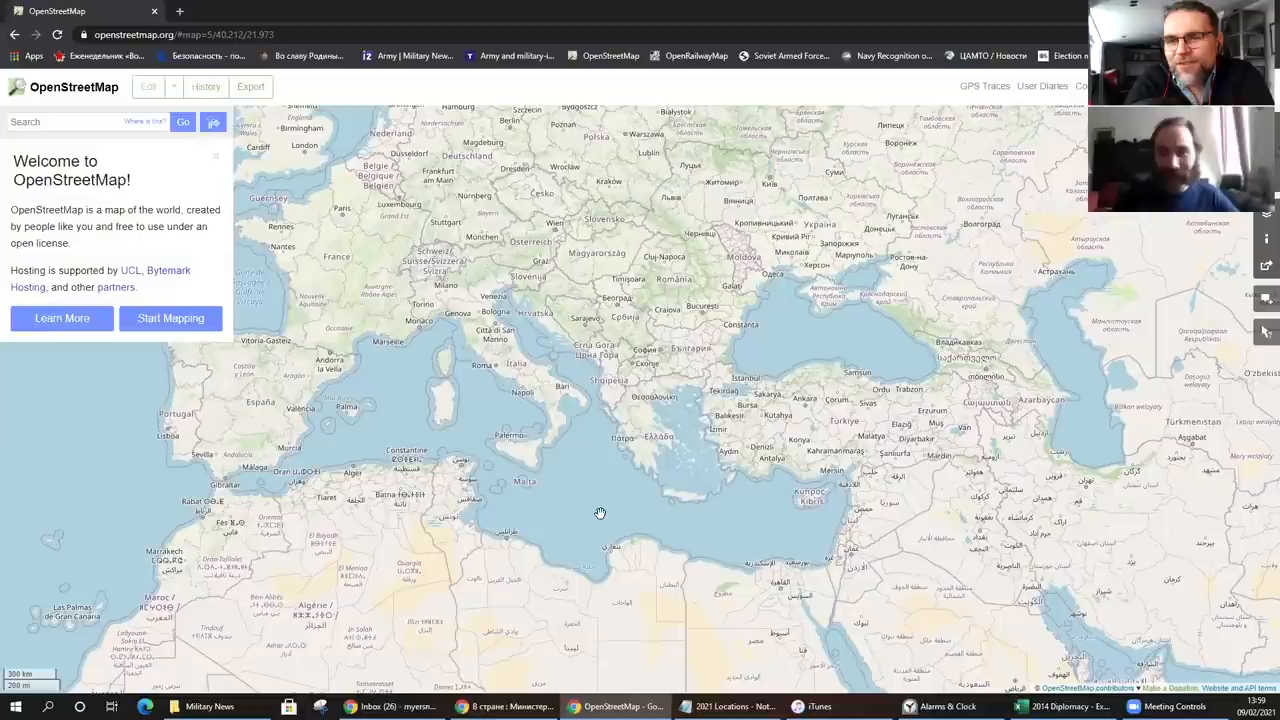
pyautogui.moveTo(468, 444)
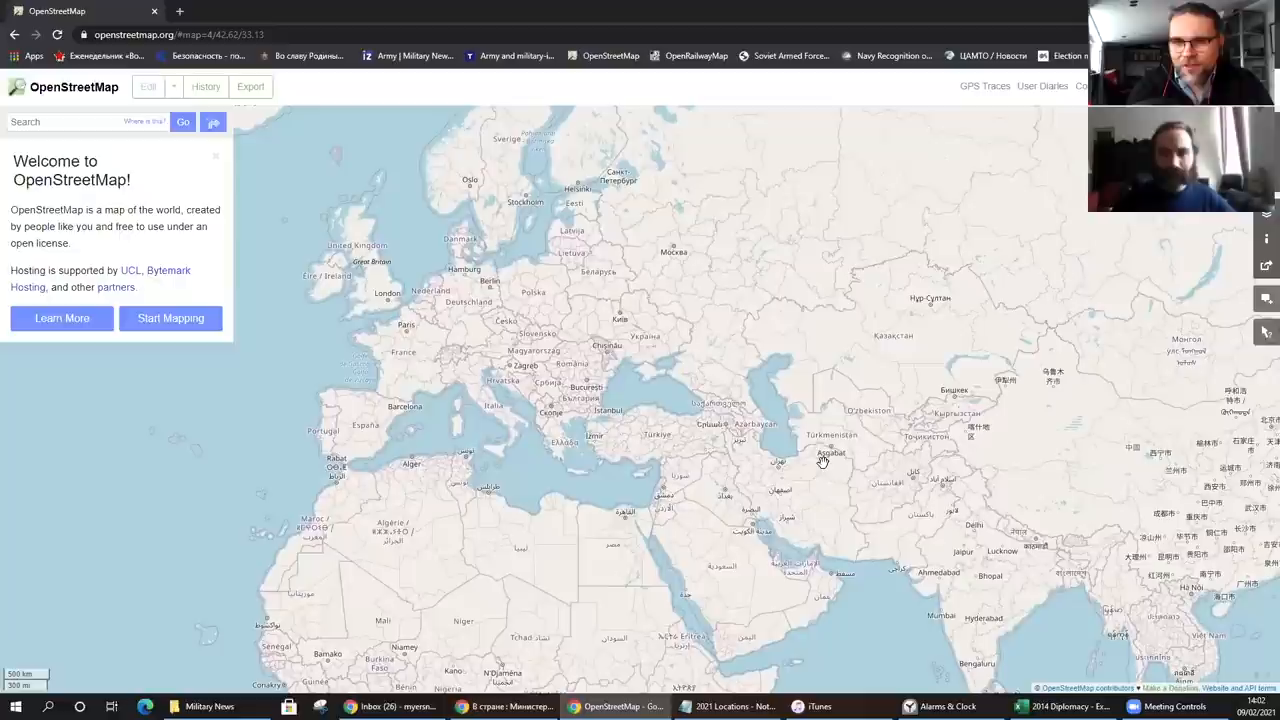
pyautogui.scroll(-3)
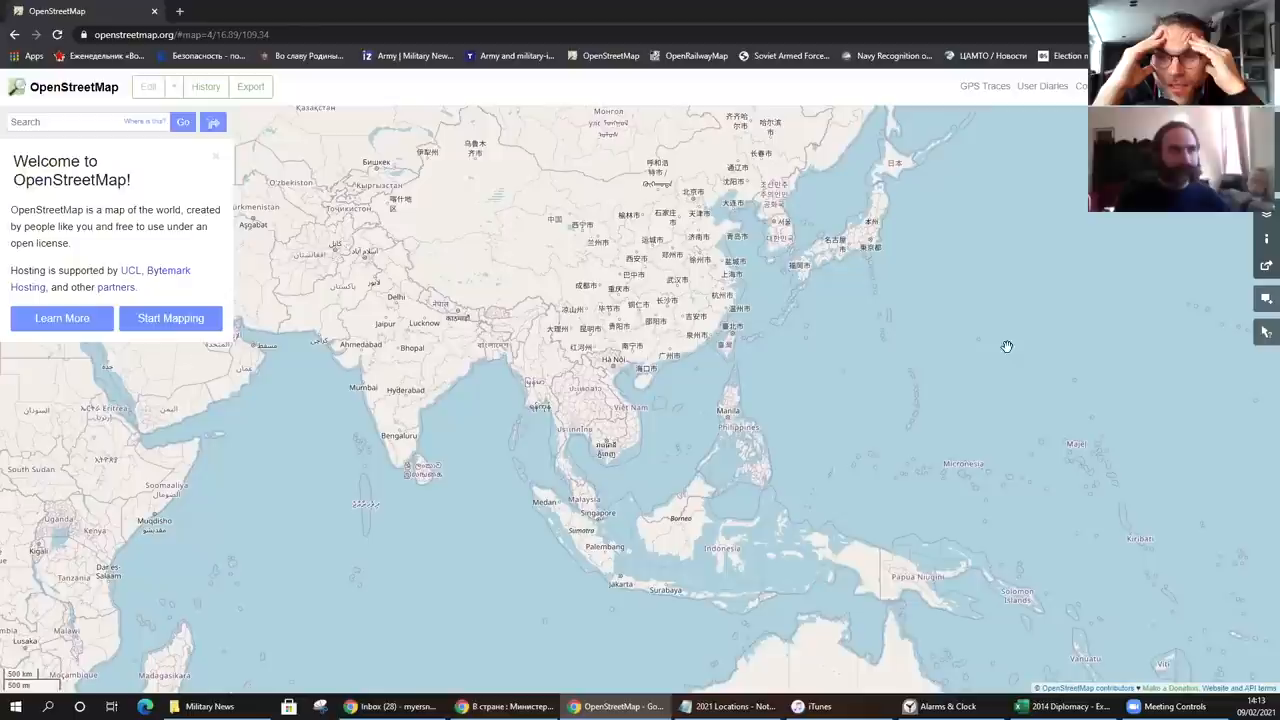
pyautogui.scroll(-3)
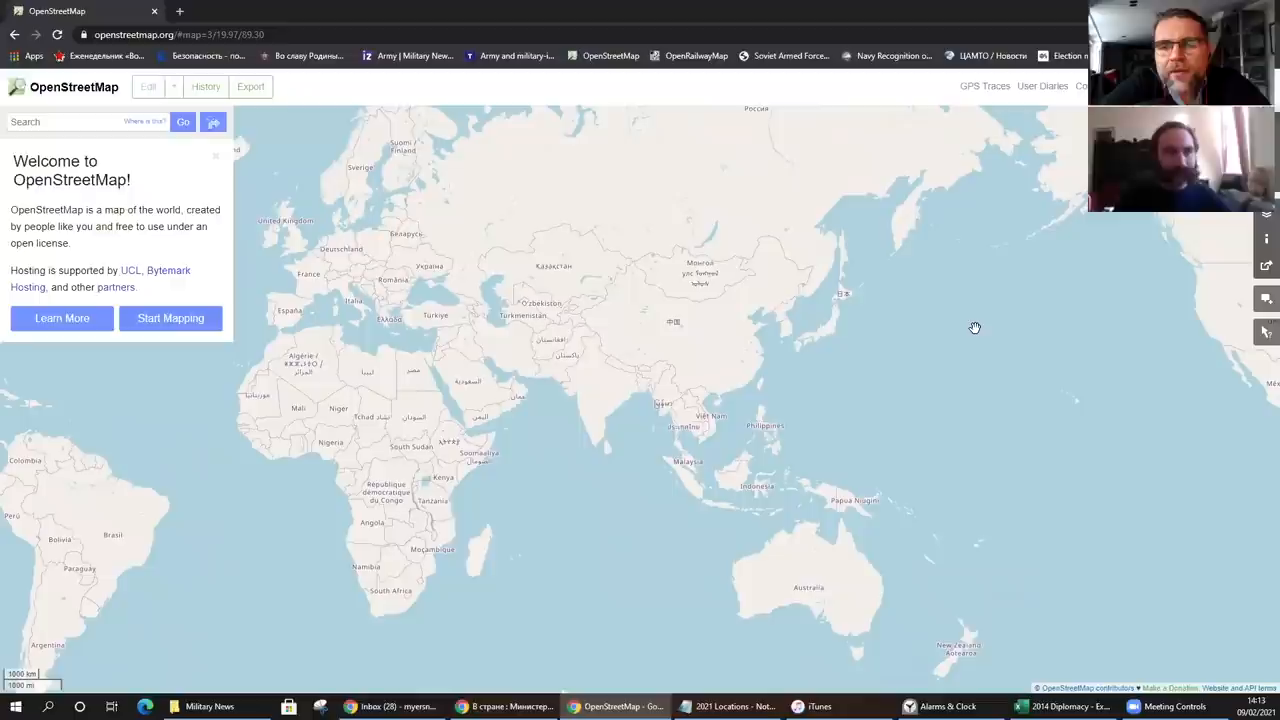